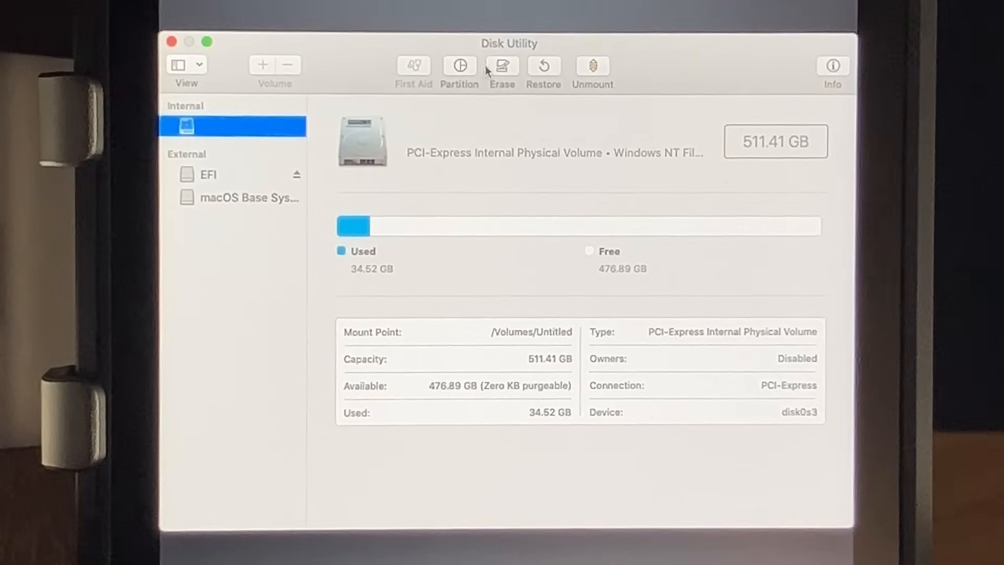
{"action": "mouse_move", "coordinate": [503, 65]}
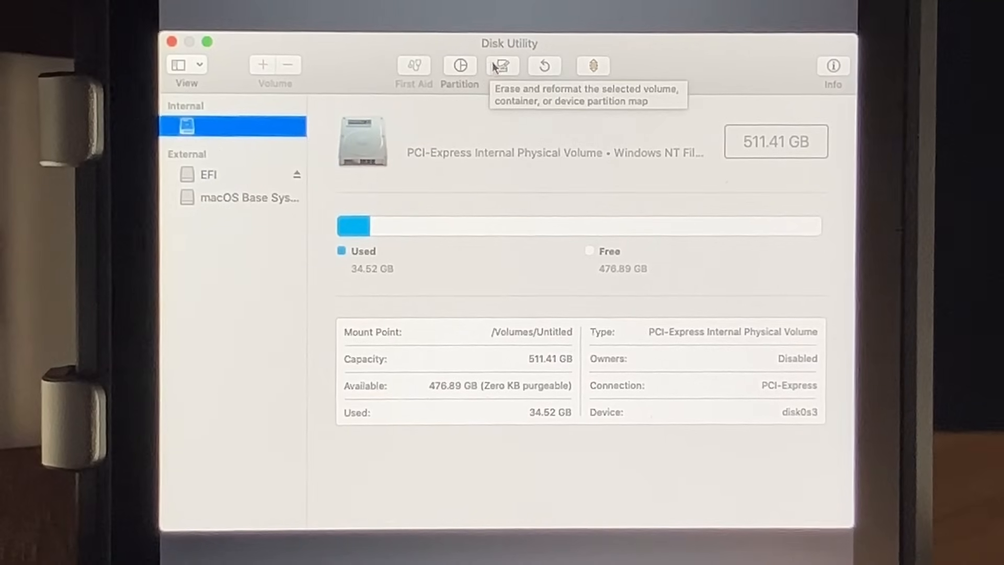
Erase the internal disk as an APFS volume named StackOS and dismiss the completed erase summary.
{"action": "left_click", "coordinate": [503, 65]}
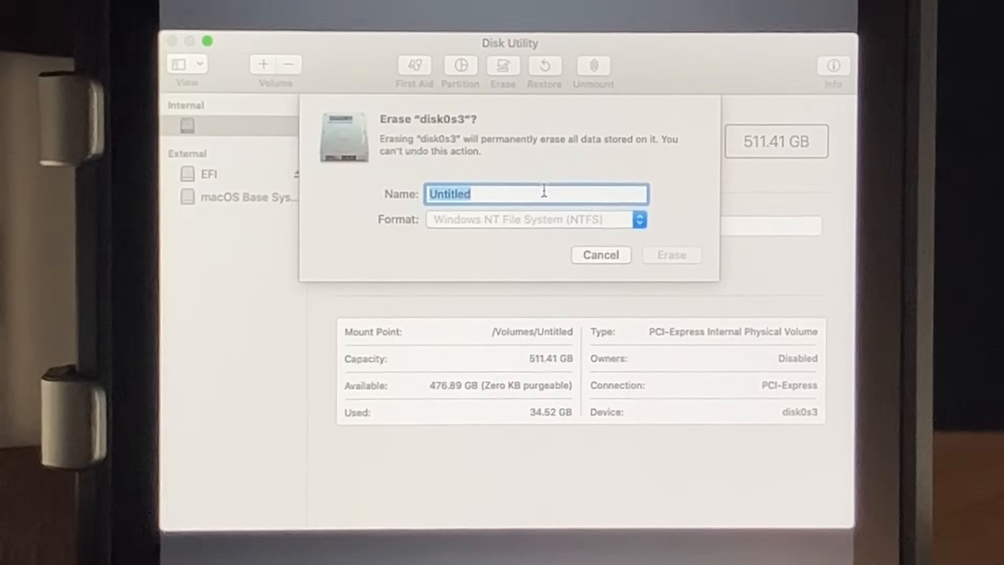
{"action": "type", "text": "StackOS"}
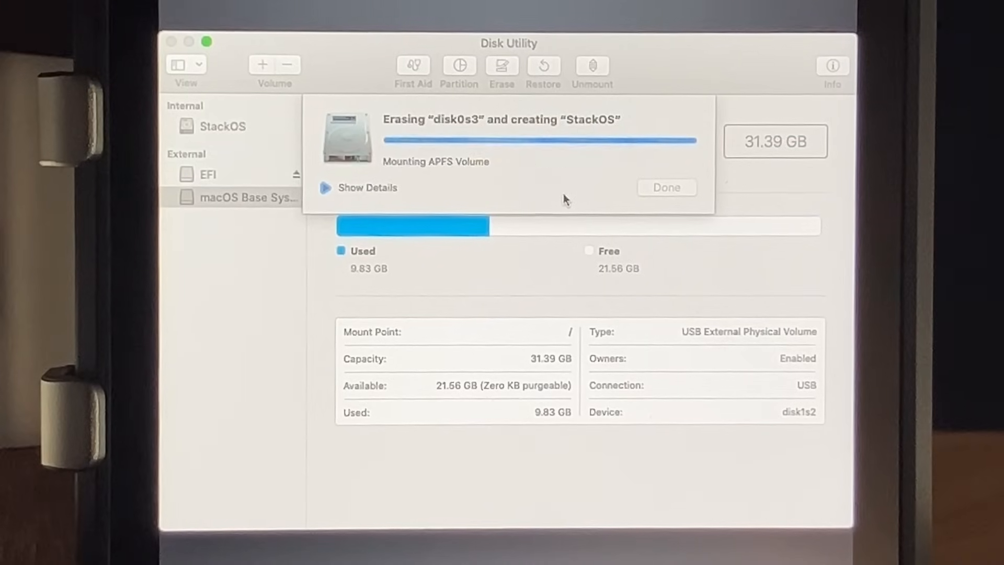
{"action": "left_click", "coordinate": [666, 187]}
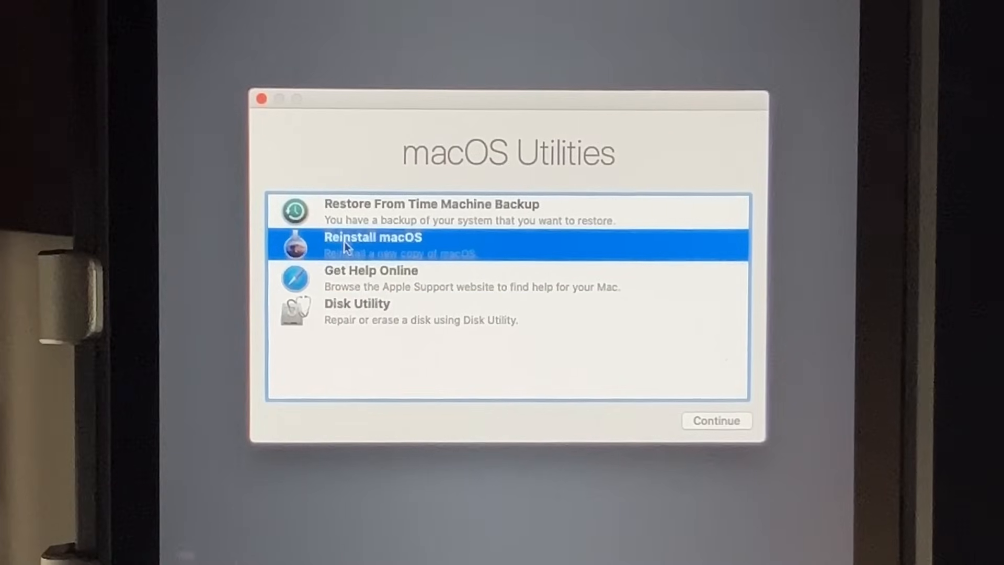
Launch Reinstall macOS, pass the Catalina welcome screen and agree to the license twice to reach disk selection.
{"action": "left_click", "coordinate": [716, 420]}
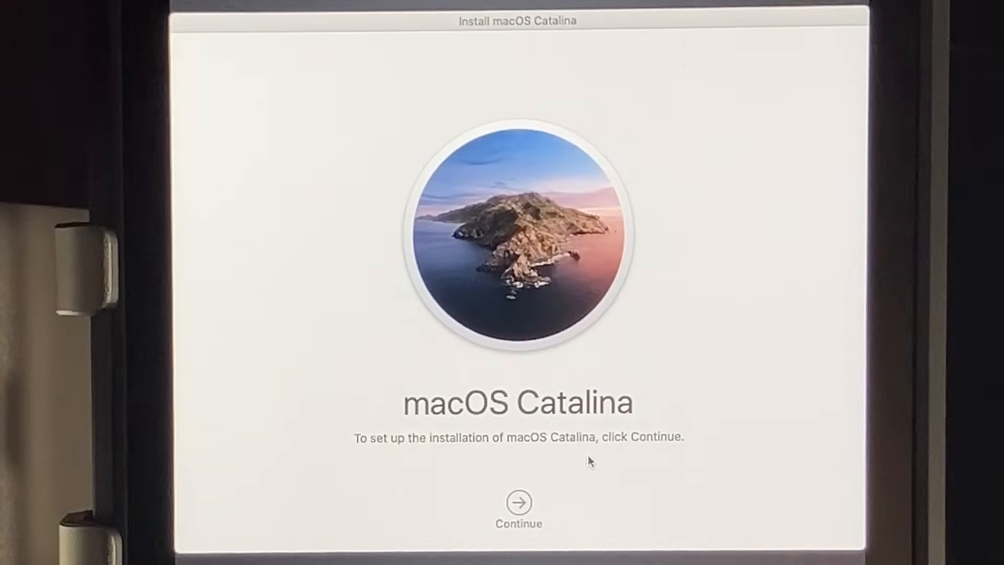
{"action": "mouse_move", "coordinate": [332, 287]}
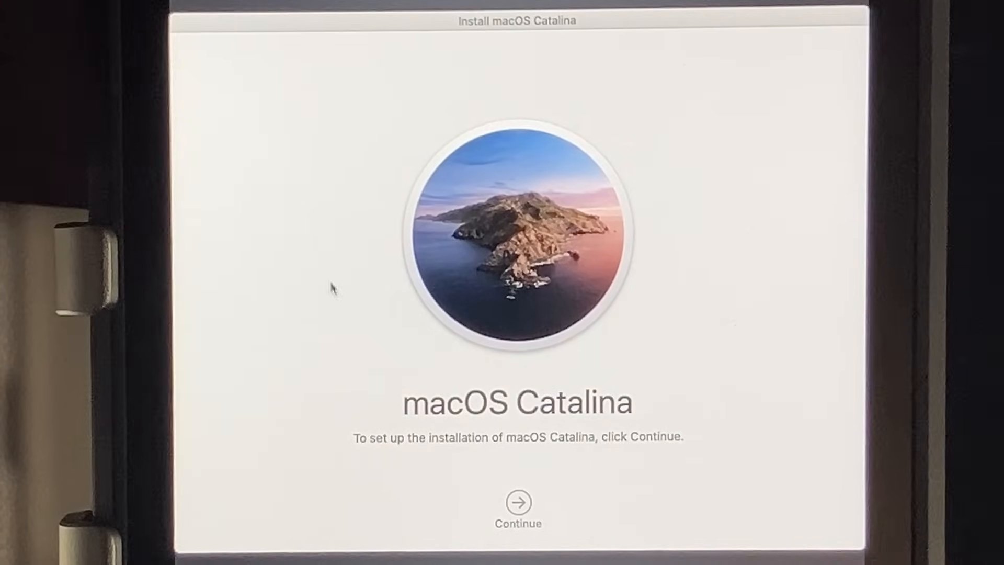
{"action": "left_click", "coordinate": [518, 498]}
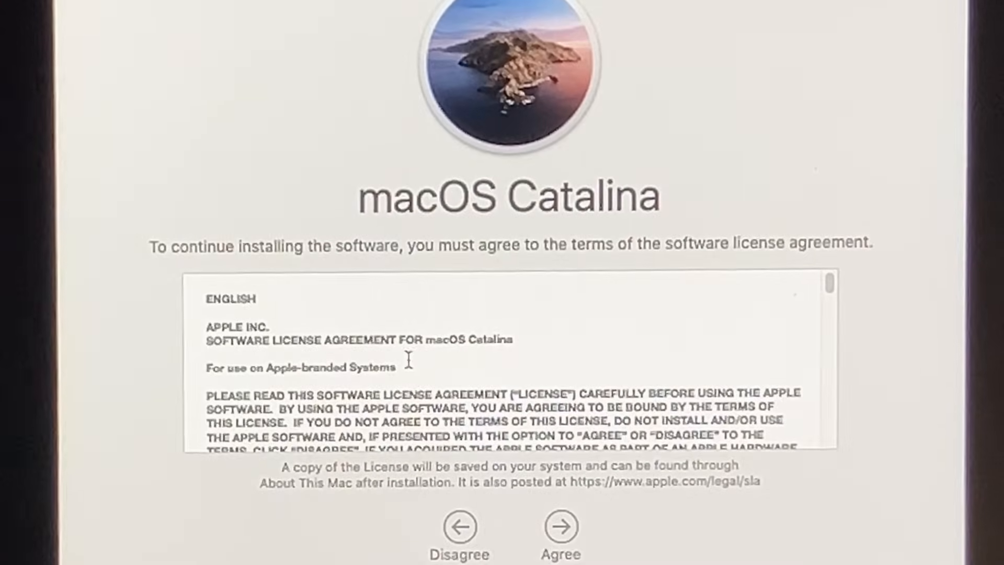
{"action": "left_click", "coordinate": [560, 526]}
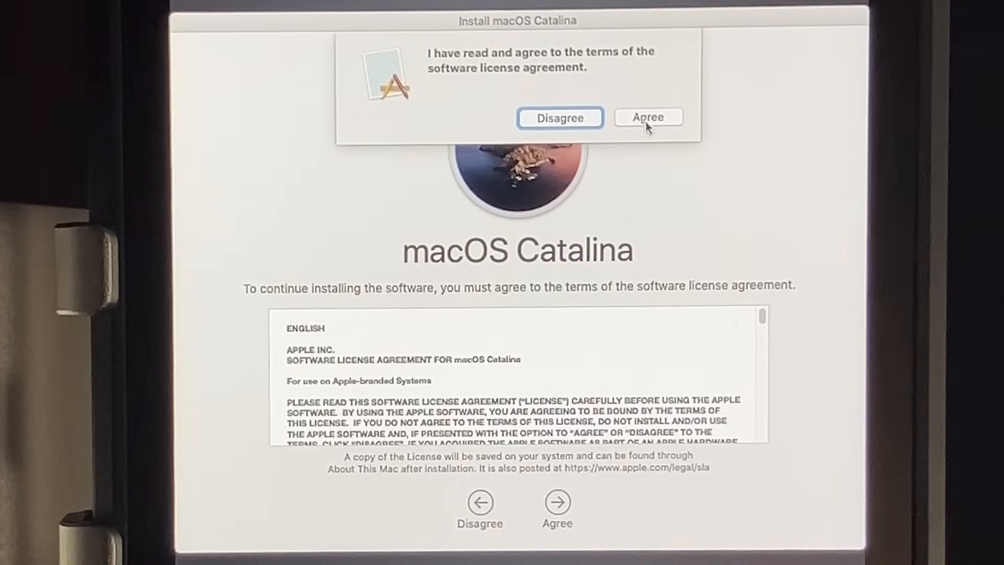
{"action": "left_click", "coordinate": [648, 117]}
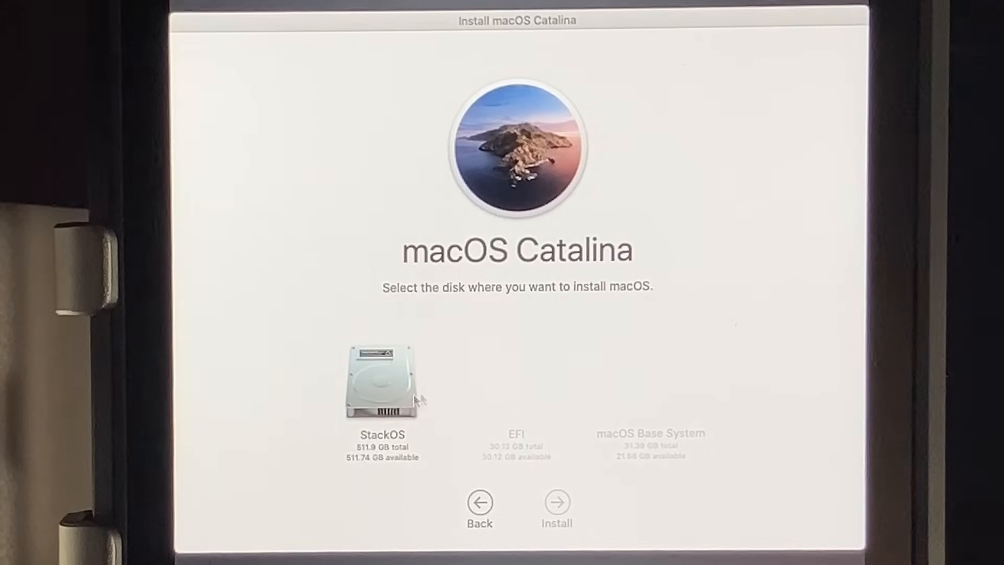
Choose StackOS as the destination disk and begin installing macOS Catalina onto it.
{"action": "left_click", "coordinate": [381, 381]}
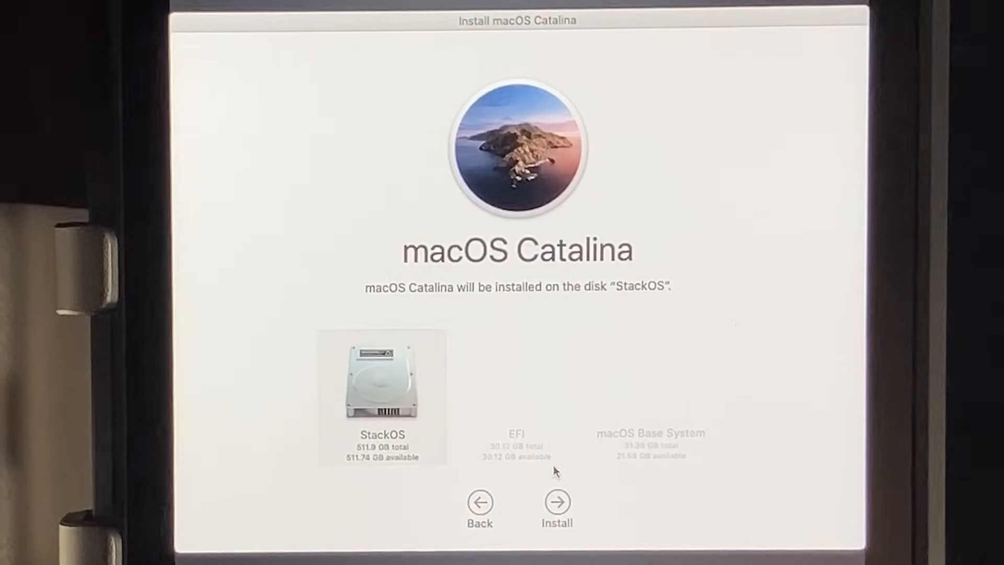
{"action": "left_click", "coordinate": [557, 502]}
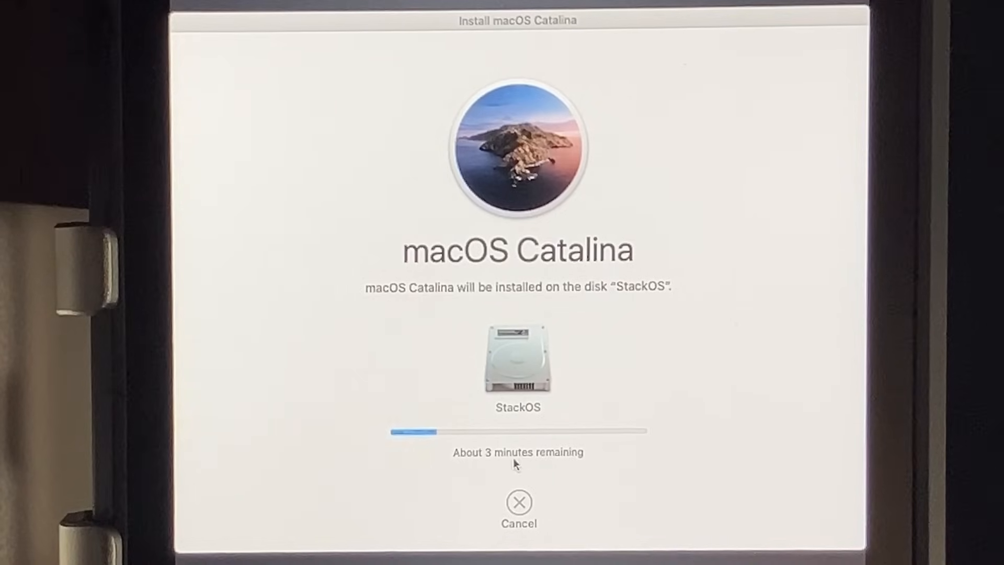
{"action": "mouse_move", "coordinate": [355, 442]}
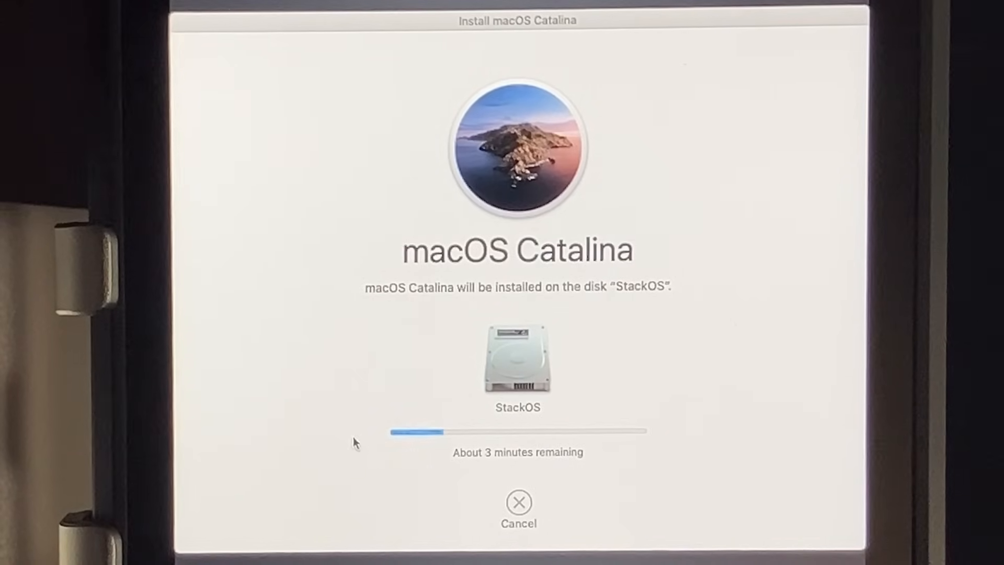